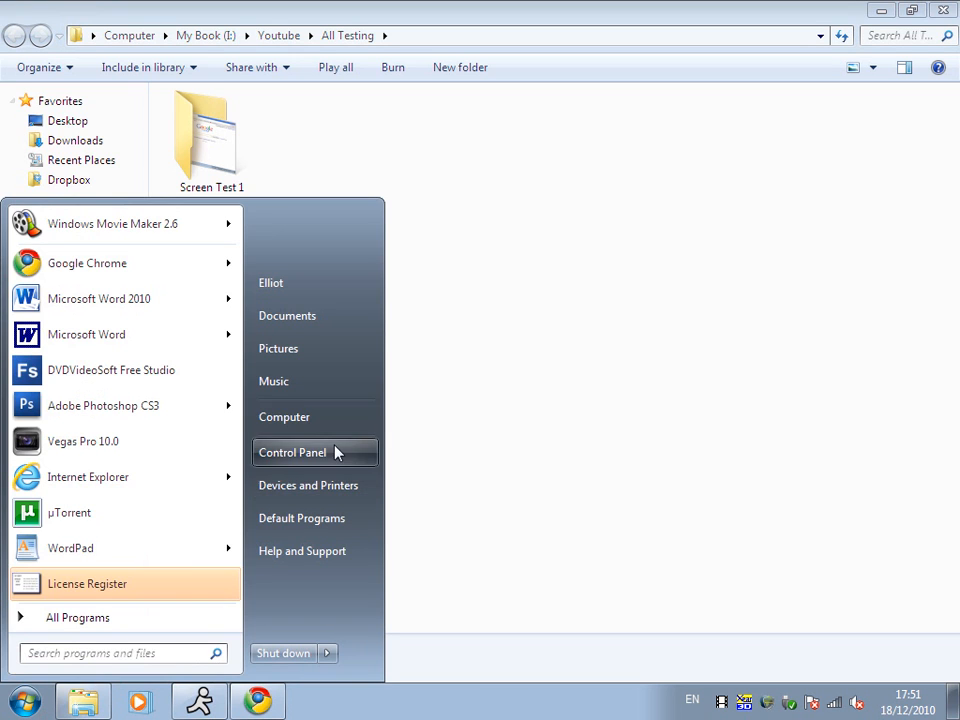
Browse to the Programs folder on the My Book (I:) drive
{"action": "left_click", "coordinate": [284, 417]}
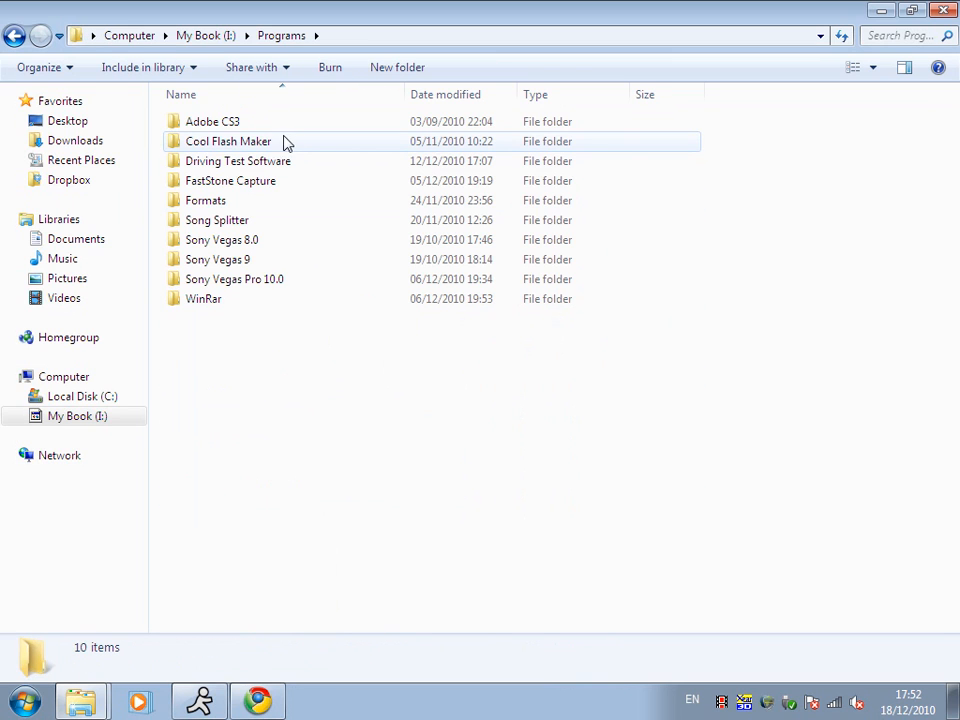
Open the Adobe CS3 folder in My Book's Programs, showing its 21 subfolders
{"action": "double_click", "coordinate": [211, 121]}
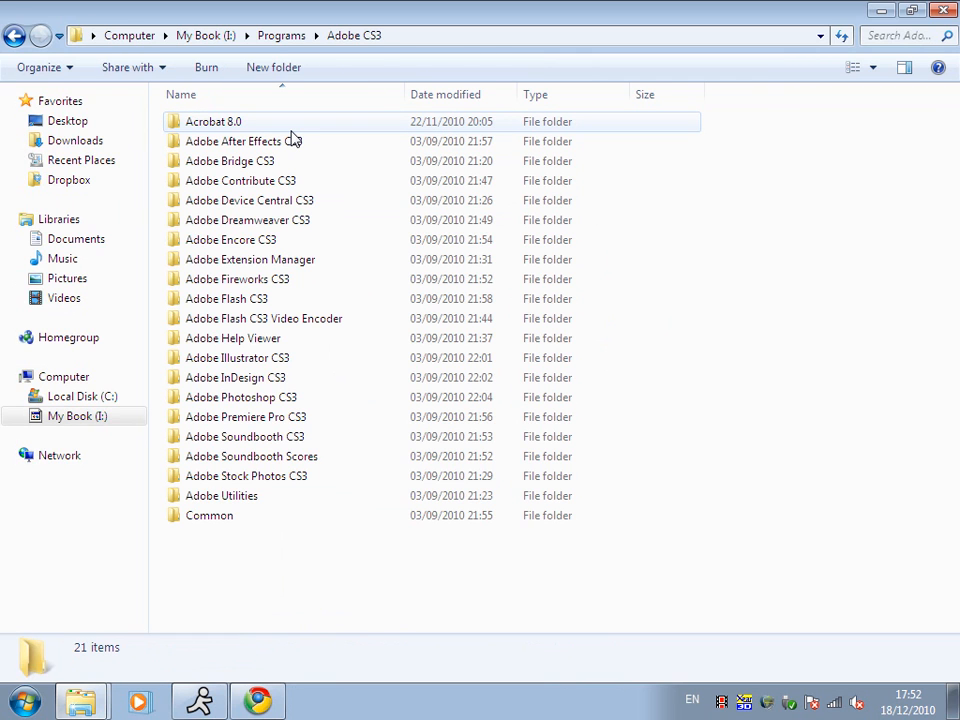
{"action": "left_click", "coordinate": [213, 121]}
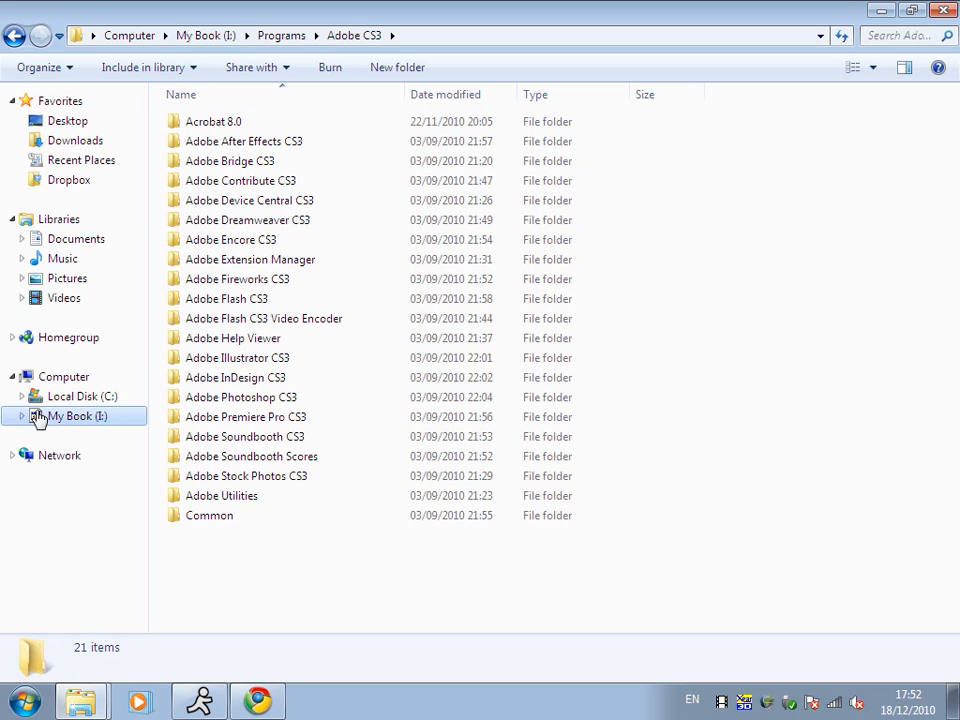
{"action": "mouse_move", "coordinate": [5, 425]}
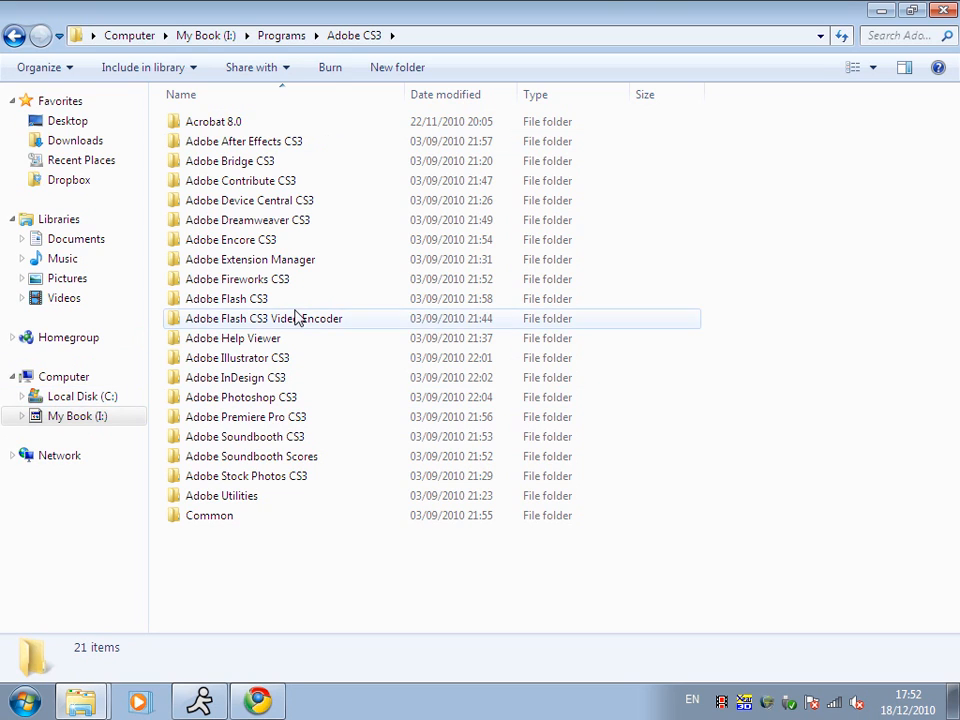
{"action": "left_click", "coordinate": [245, 475]}
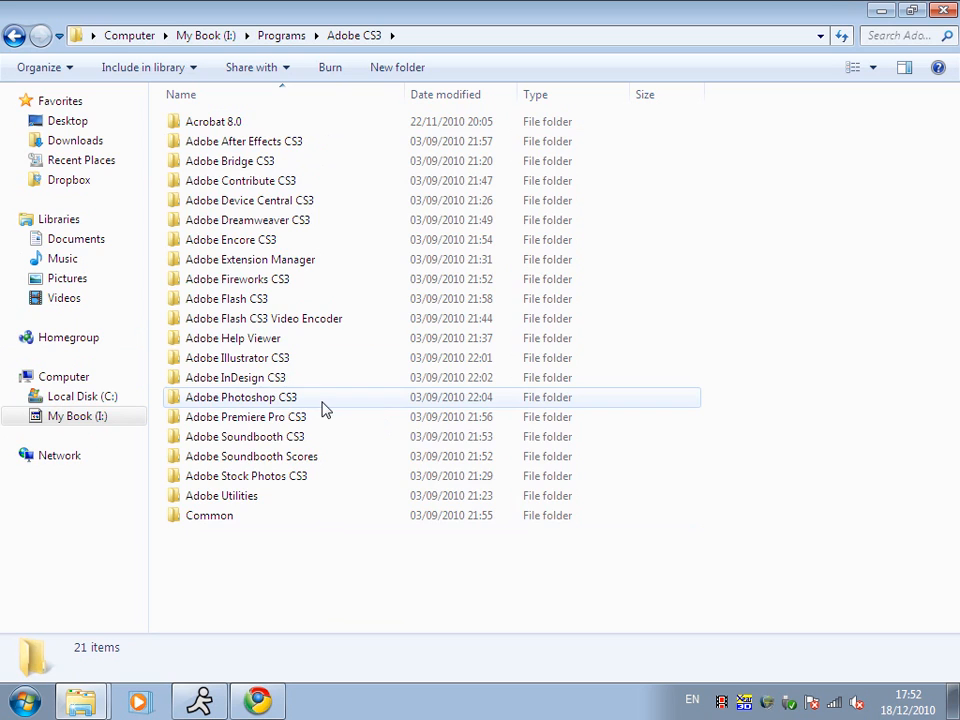
Launch Photoshop from My Book's Adobe Photoshop CS3 folder, then go to Computer
{"action": "double_click", "coordinate": [240, 397]}
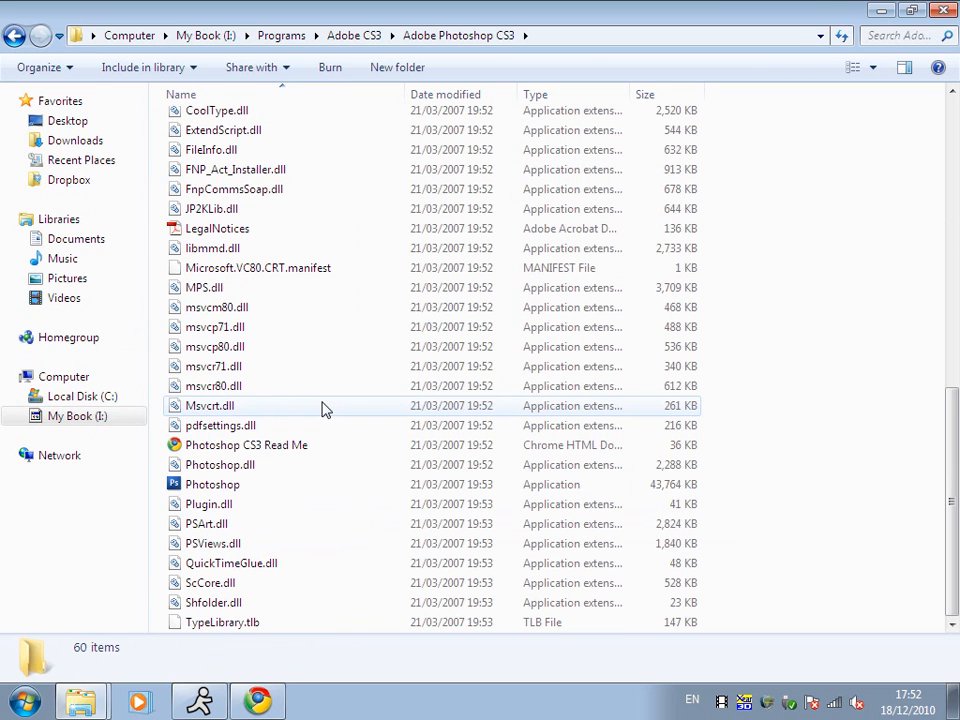
{"action": "left_click", "coordinate": [212, 484]}
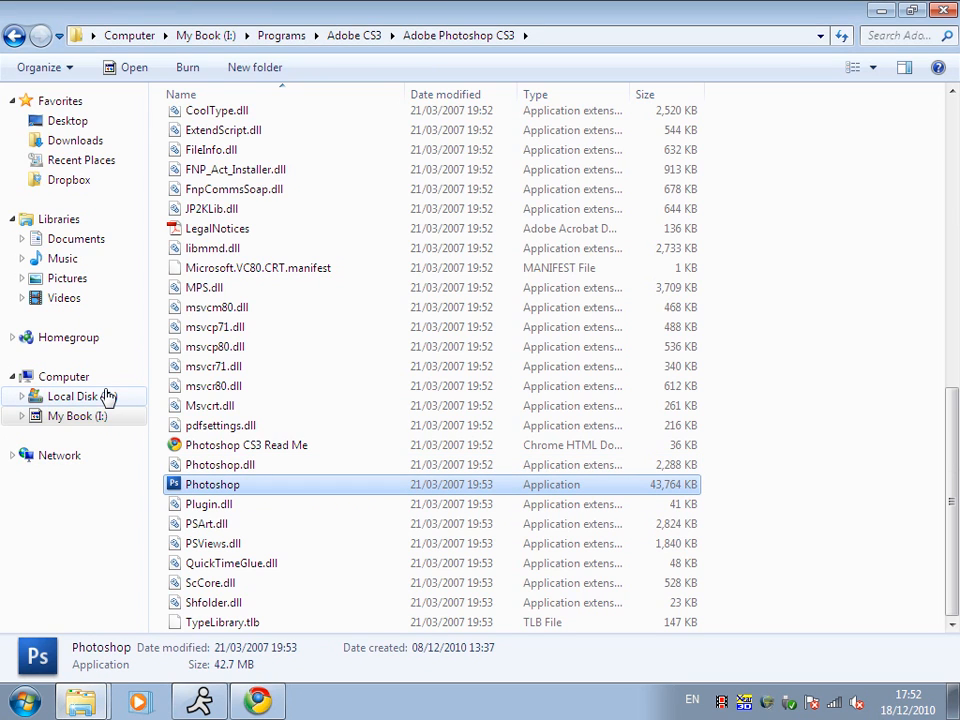
{"action": "left_click", "coordinate": [61, 376]}
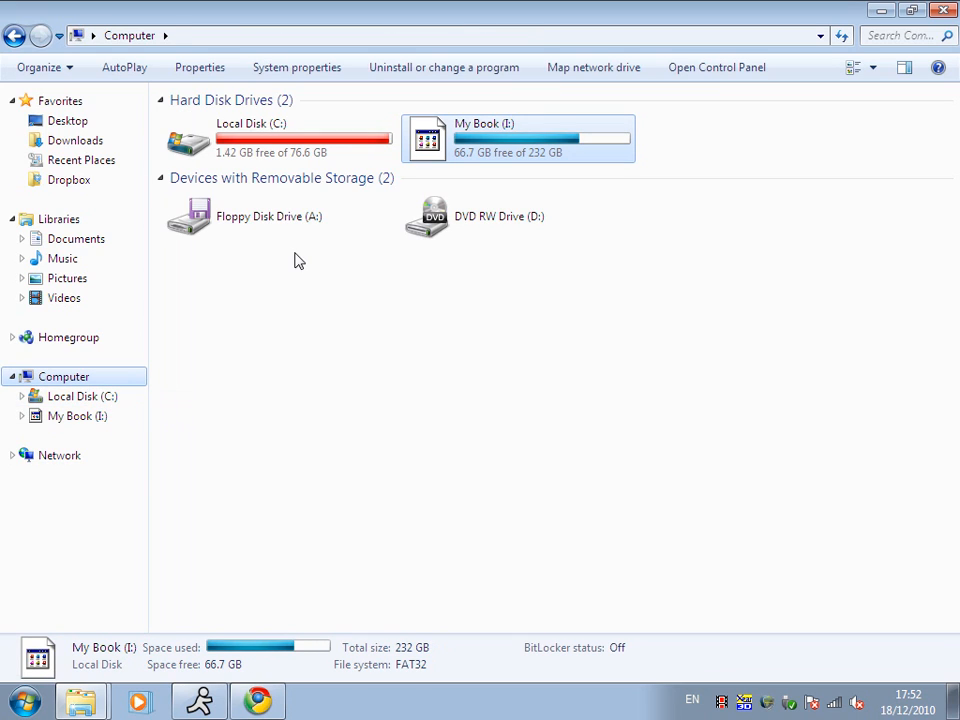
{"action": "mouse_move", "coordinate": [370, 167]}
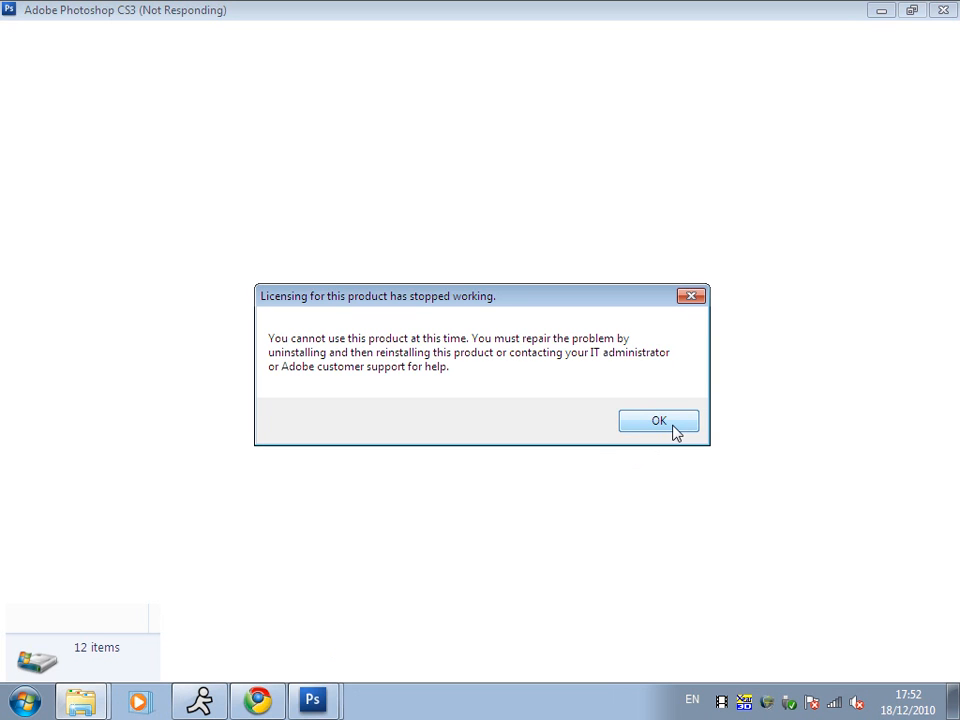
Click OK on Photoshop CS3's 'Licensing for this product has stopped working' error
{"action": "left_click", "coordinate": [658, 420]}
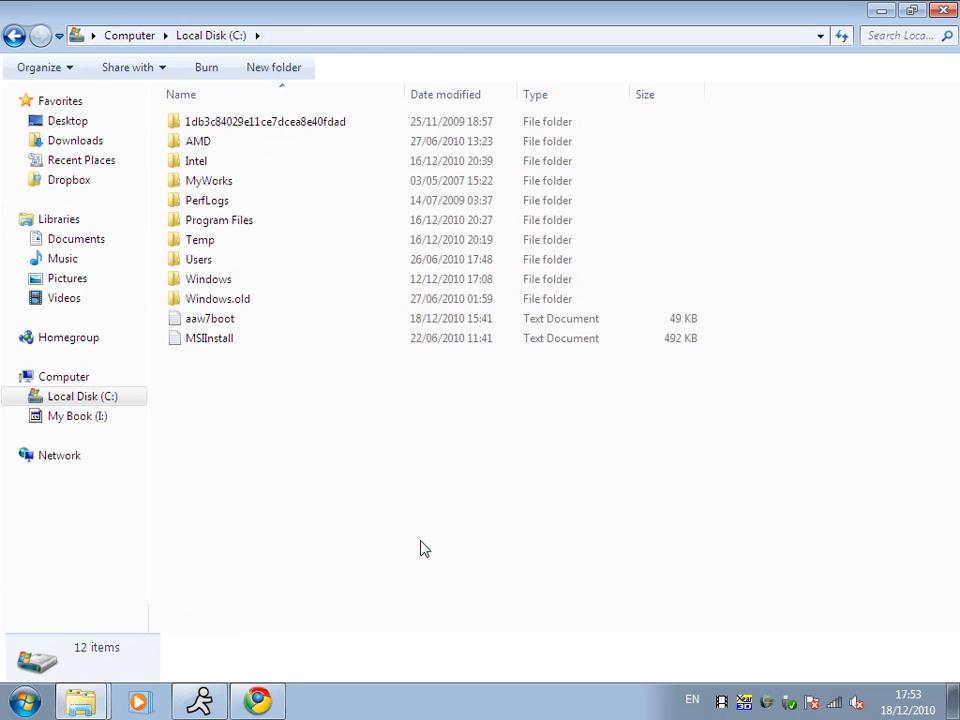
Open Program Files on Local Disk (C:), which lists 61 items
{"action": "left_click", "coordinate": [207, 200]}
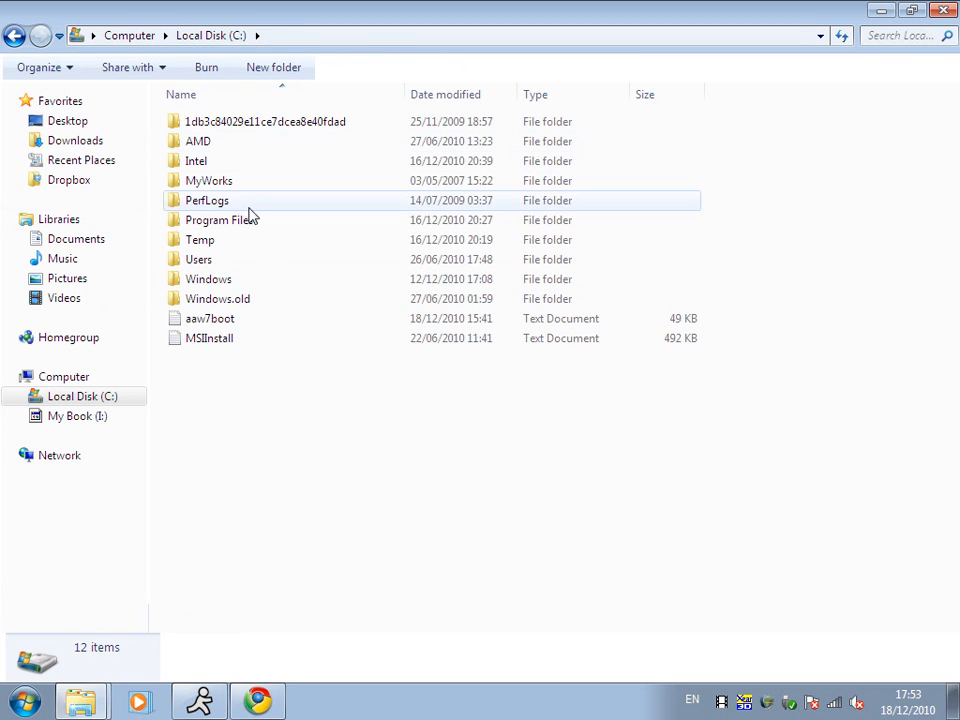
{"action": "double_click", "coordinate": [219, 220]}
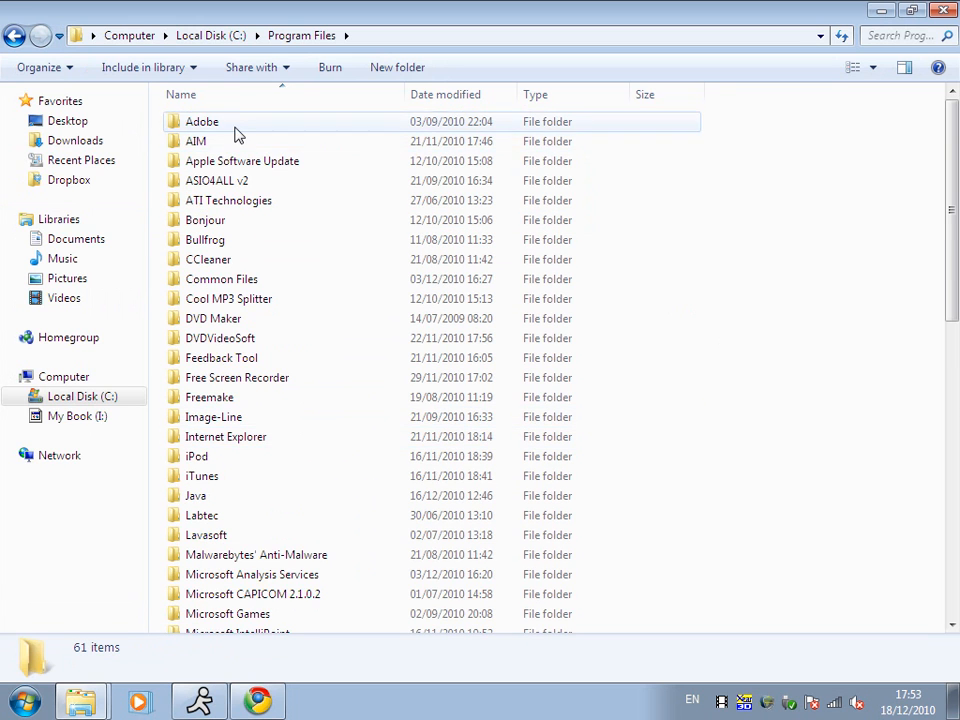
Launch Photoshop from C:\Program Files\Adobe\Adobe Photoshop CS3
{"action": "double_click", "coordinate": [201, 120]}
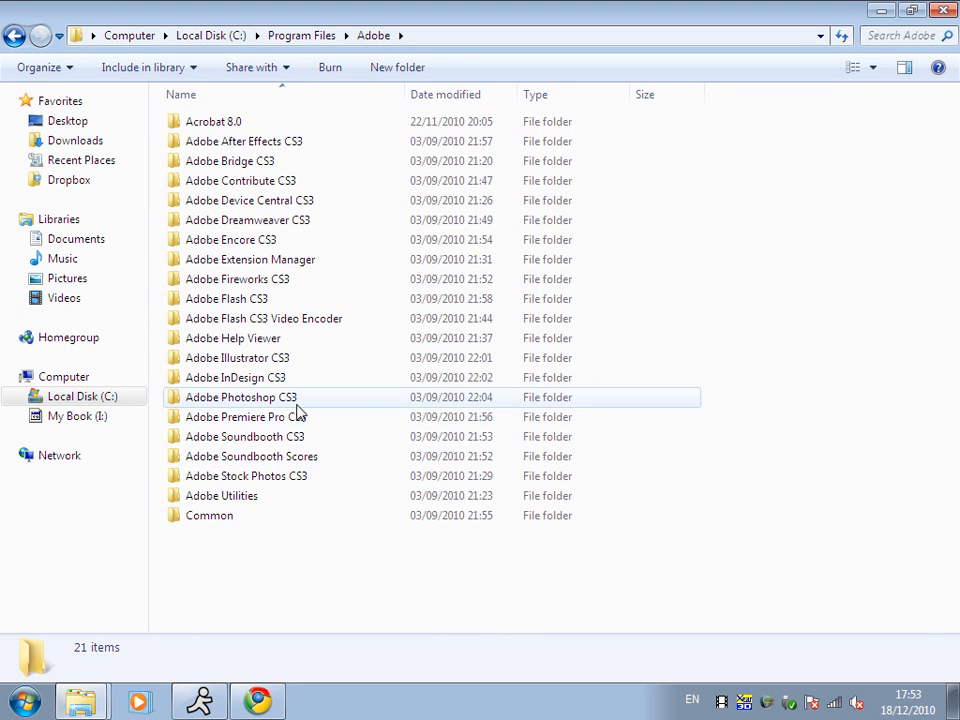
{"action": "double_click", "coordinate": [240, 397]}
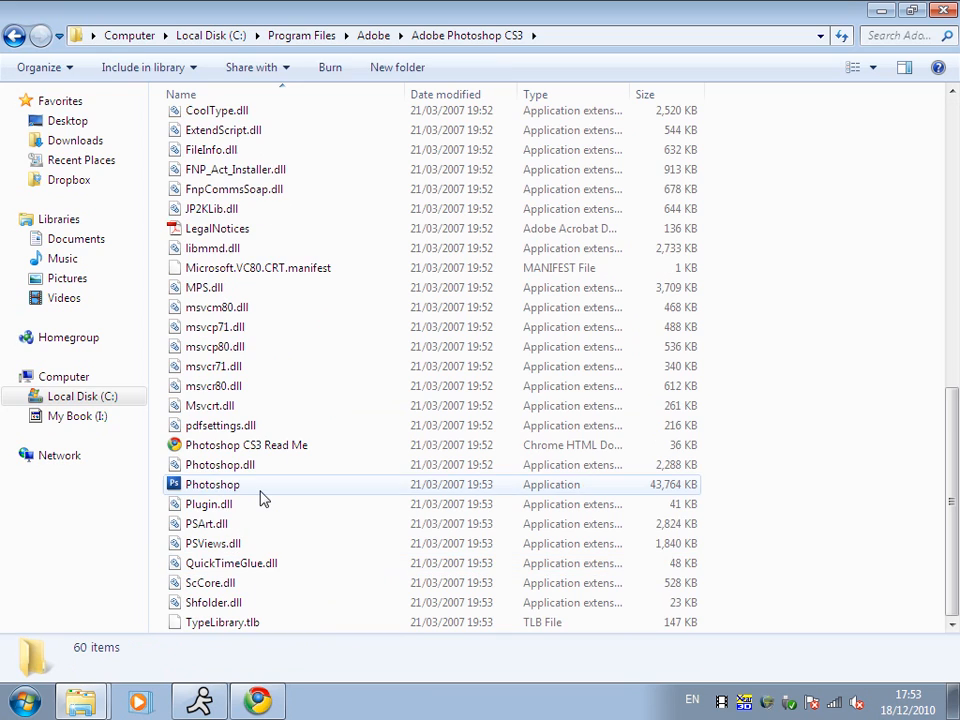
{"action": "left_click", "coordinate": [212, 484]}
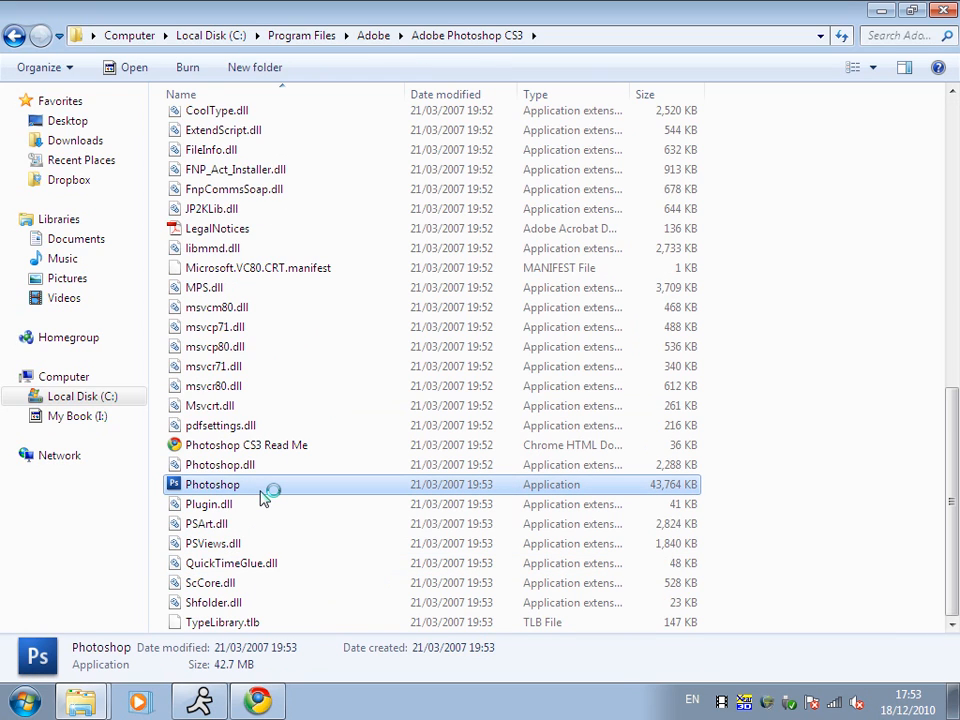
{"action": "mouse_move", "coordinate": [863, 167]}
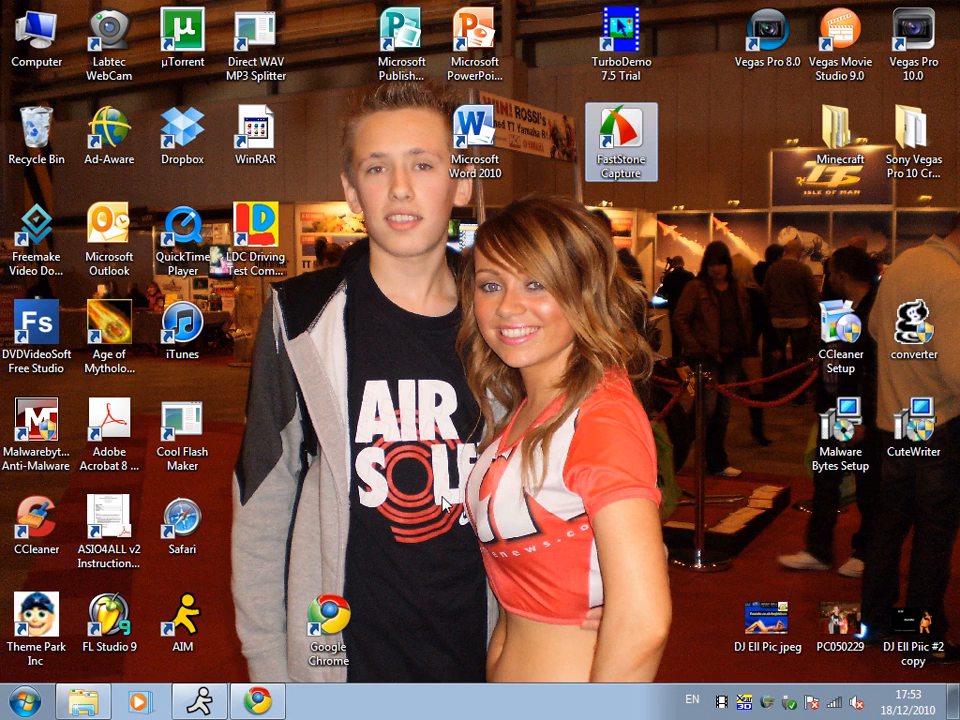
{"action": "mouse_move", "coordinate": [450, 508]}
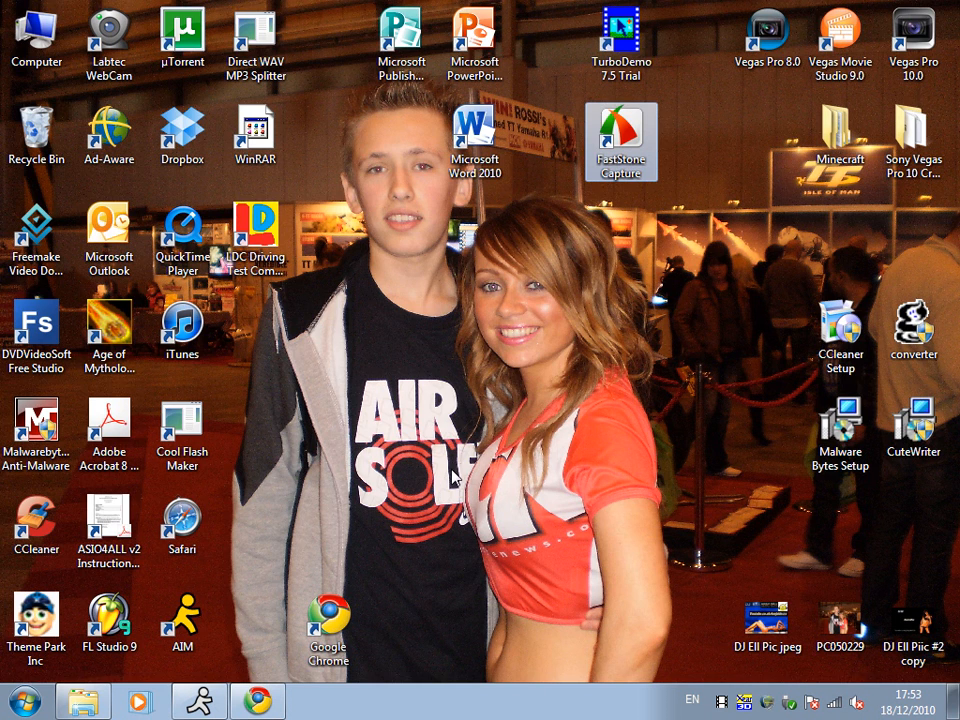
{"action": "mouse_move", "coordinate": [361, 306]}
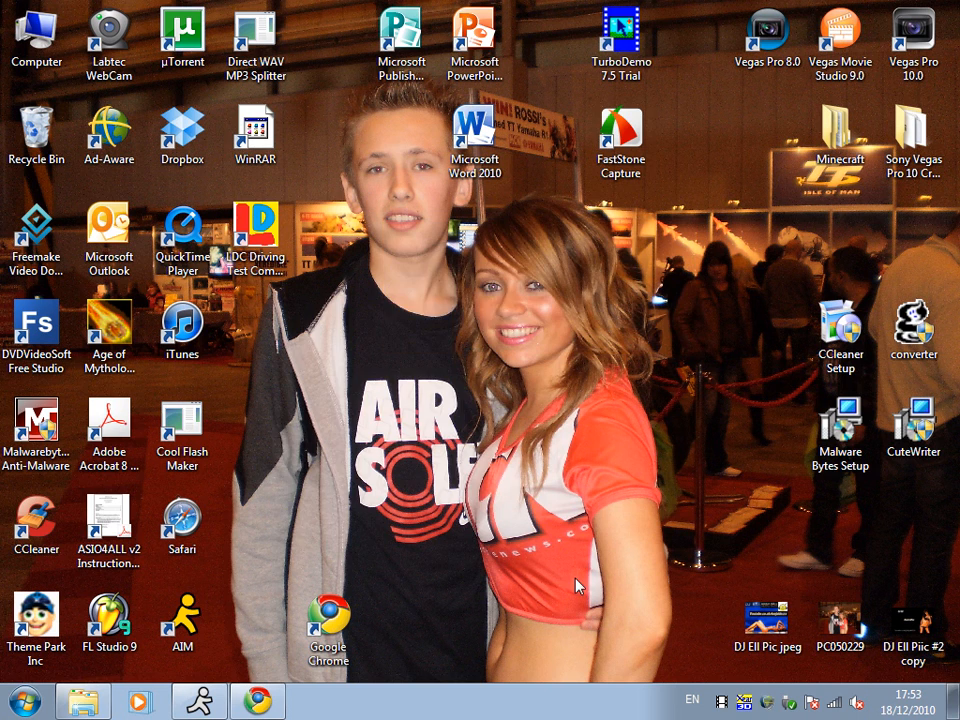
{"action": "mouse_move", "coordinate": [372, 353]}
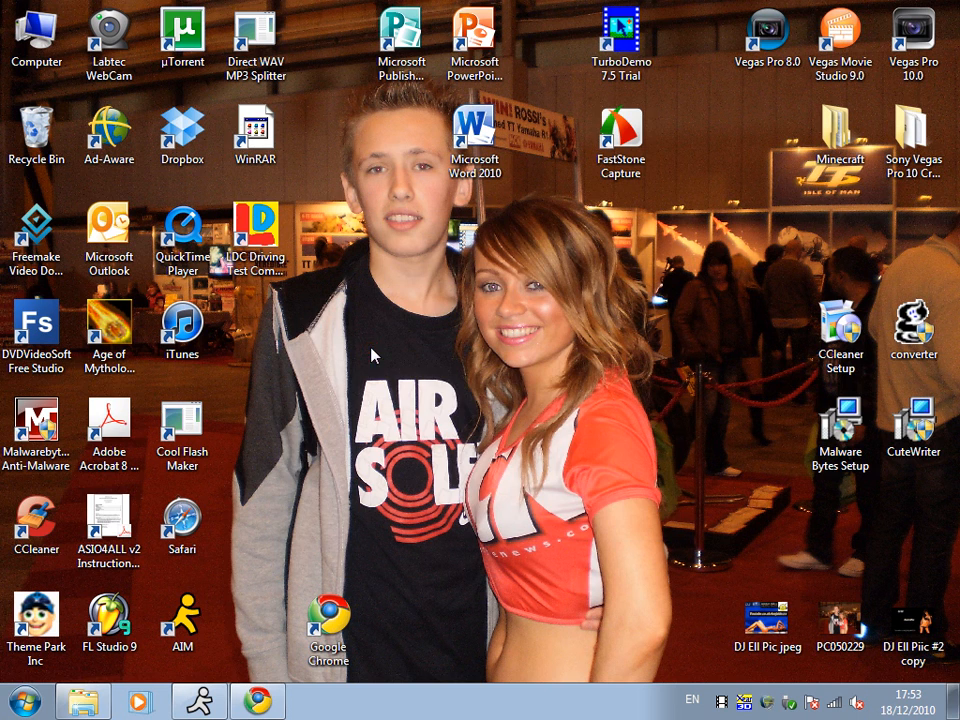